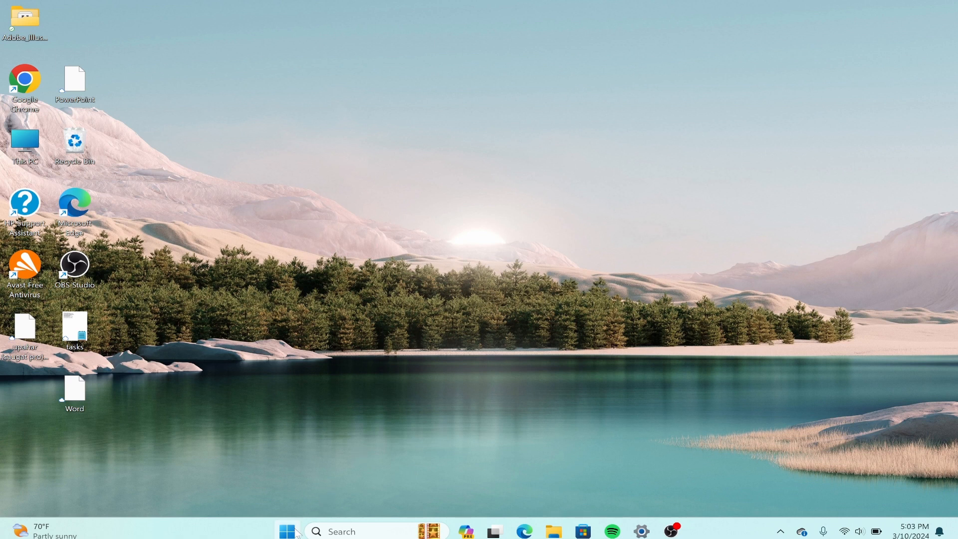
Show the Start menu's power and restart options, then return to the desktop
left_click(287, 531)
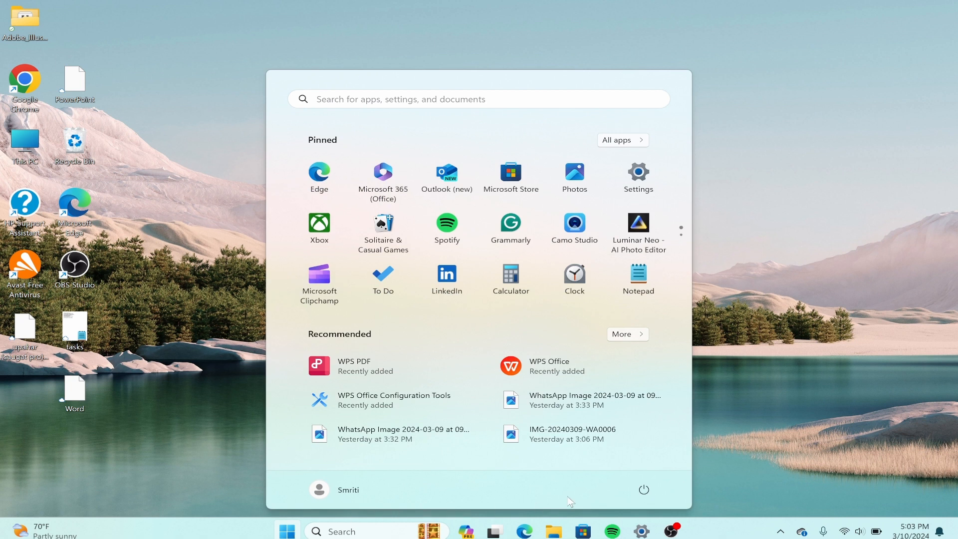
left_click(644, 489)
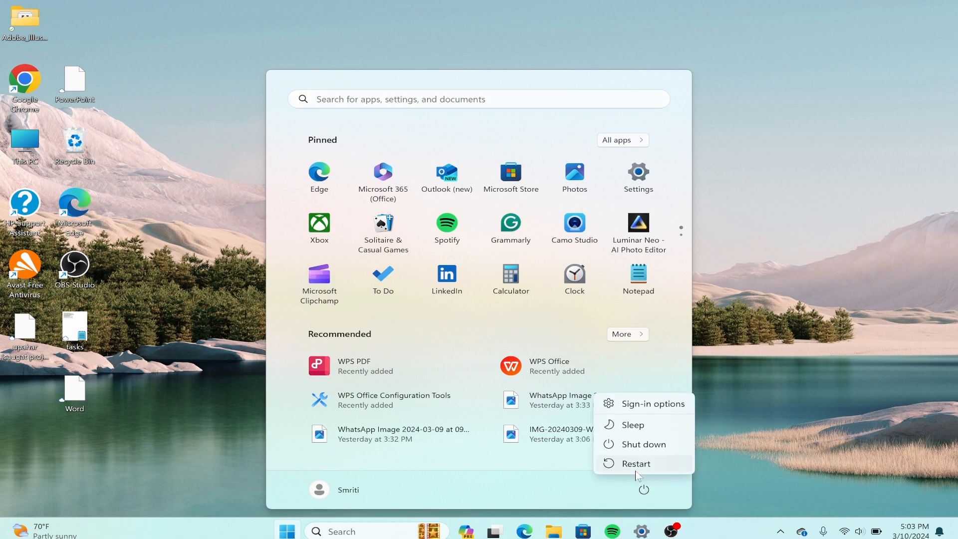
mouse_move(761, 386)
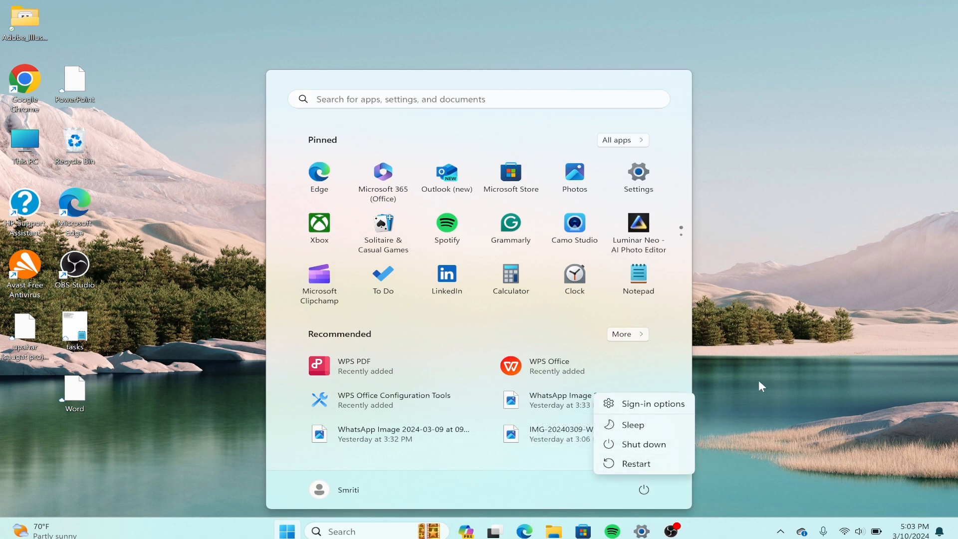
left_click(761, 385)
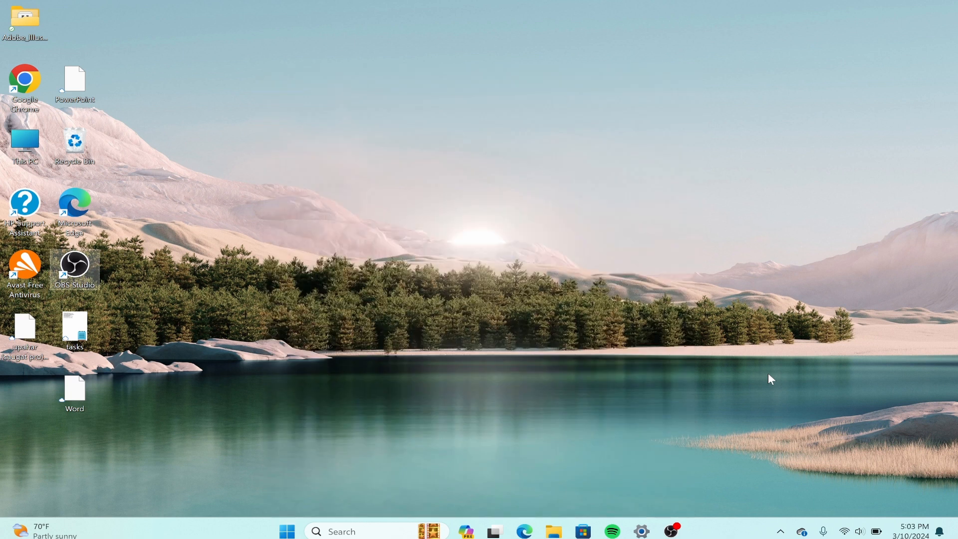
mouse_move(844, 531)
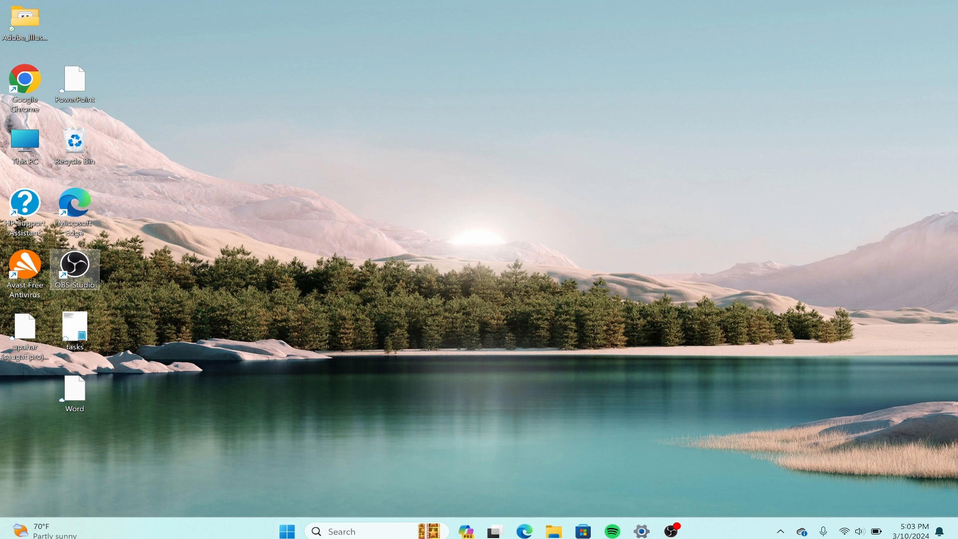
Search 'word 2016' and open the file location of the Word 2016 best match
type("word 2016")
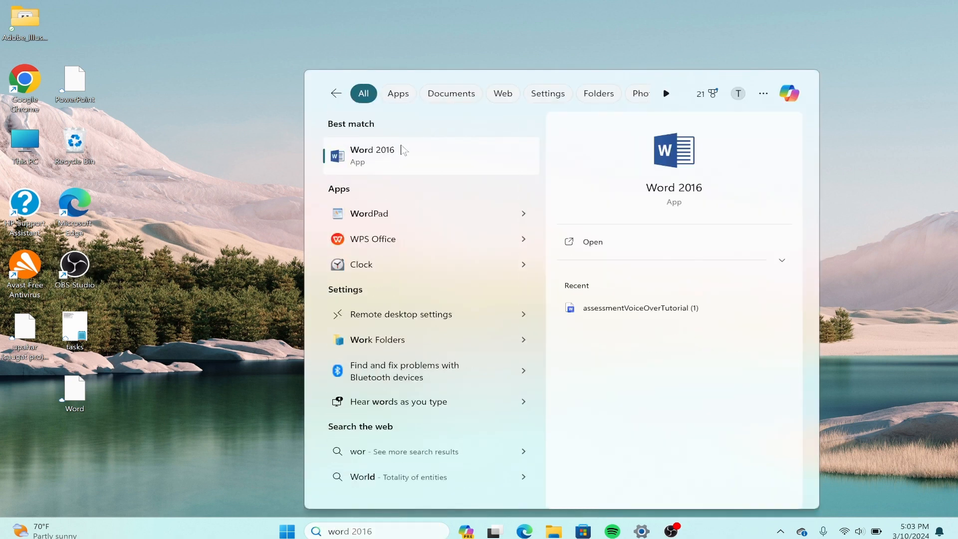
right_click(372, 155)
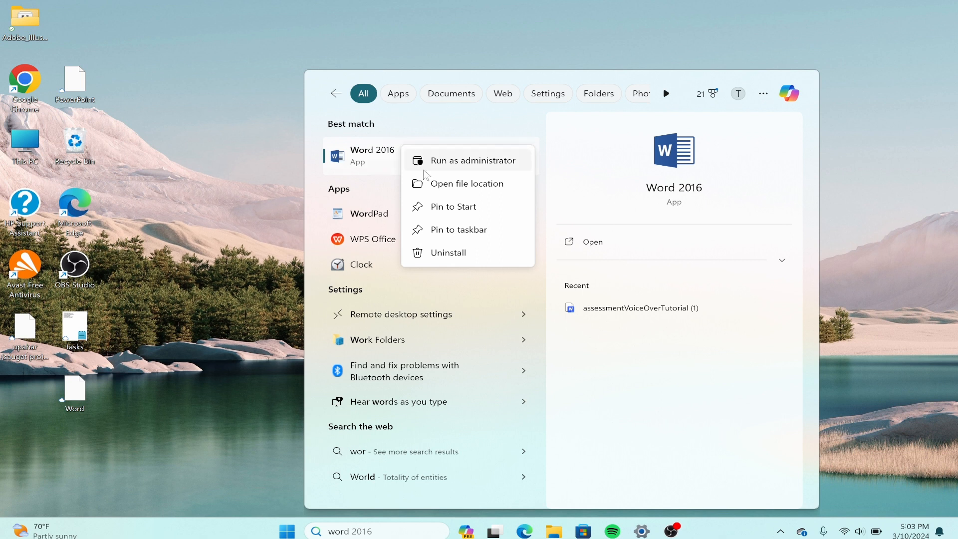
left_click(466, 184)
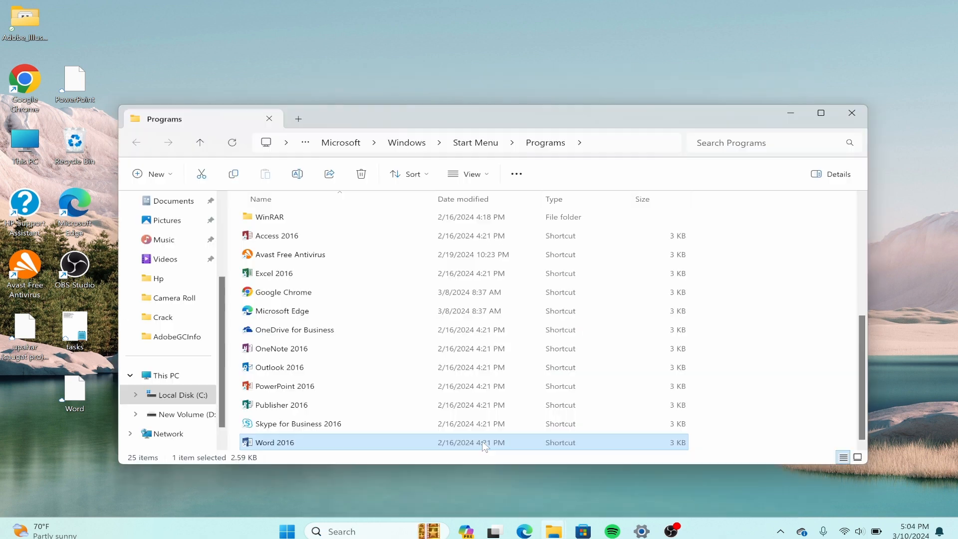
View the Word 2016 shortcut's properties unchanged, then close the Programs folder
right_click(274, 442)
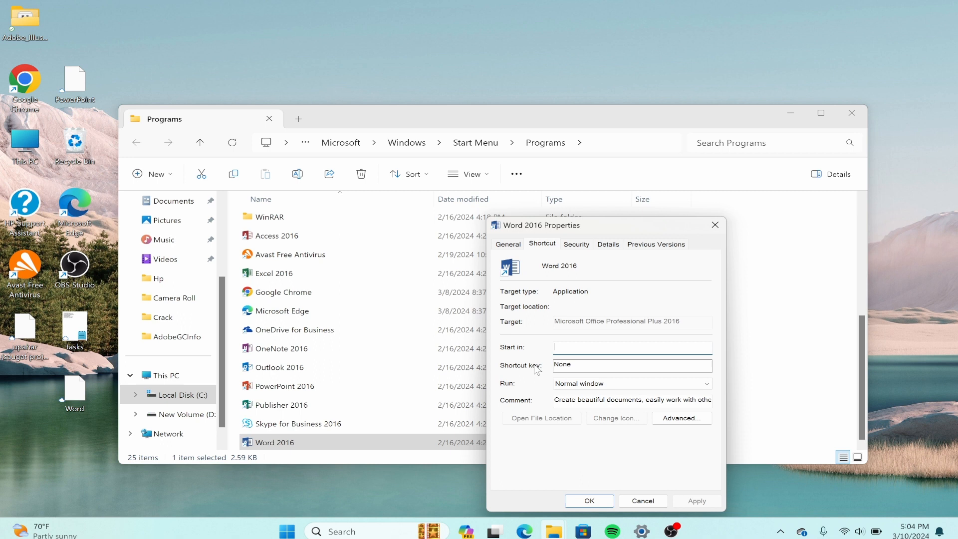
mouse_move(718, 249)
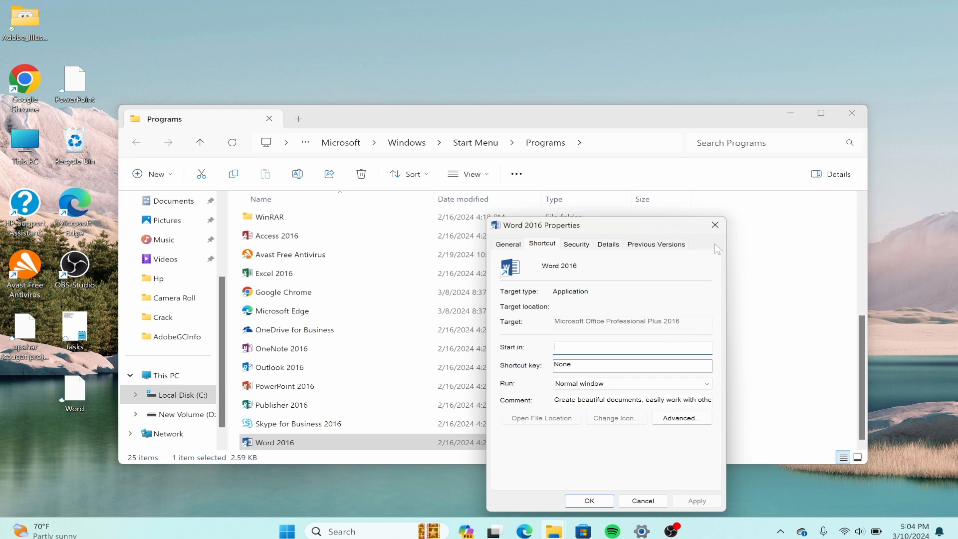
left_click(714, 225)
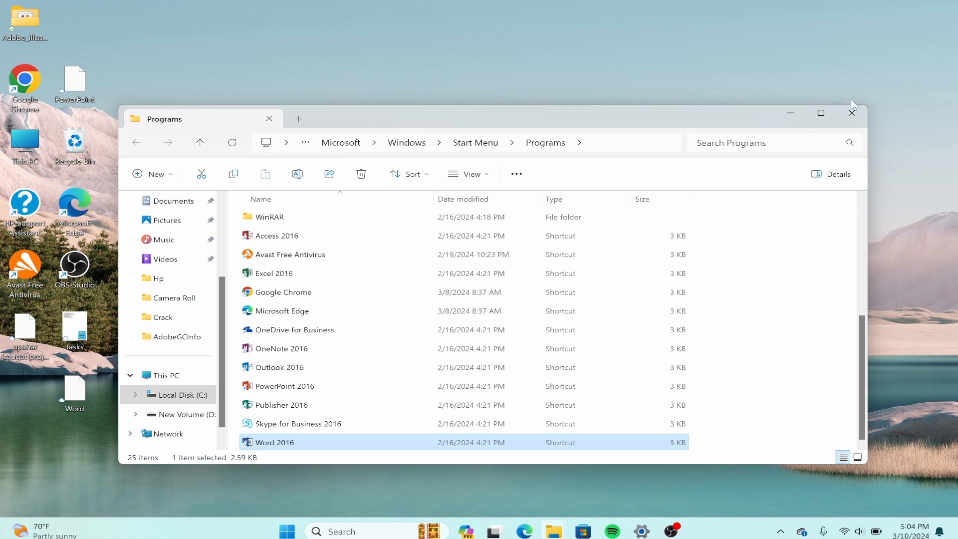
left_click(850, 112)
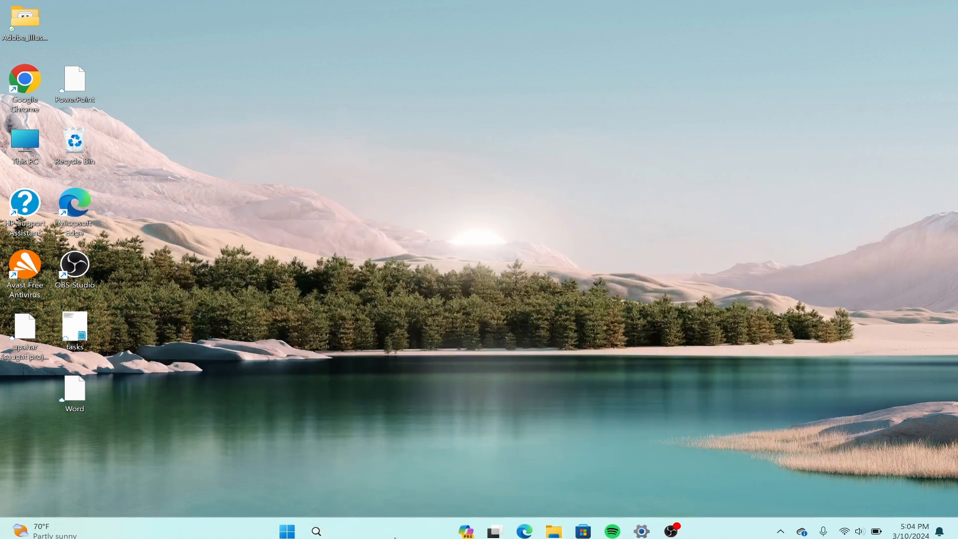
Search 'word 2016' again and show its actions menu with Run as administrator
type("word 2016")
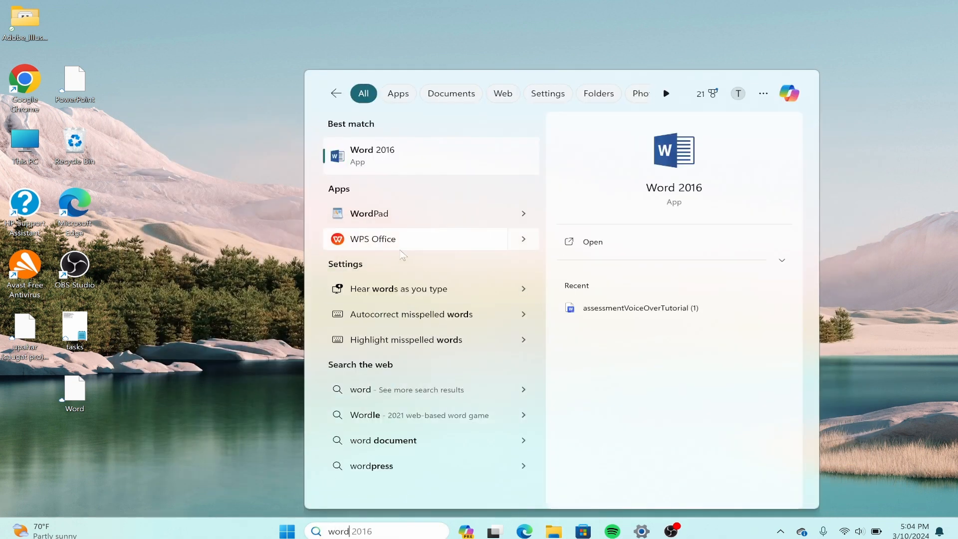
right_click(373, 156)
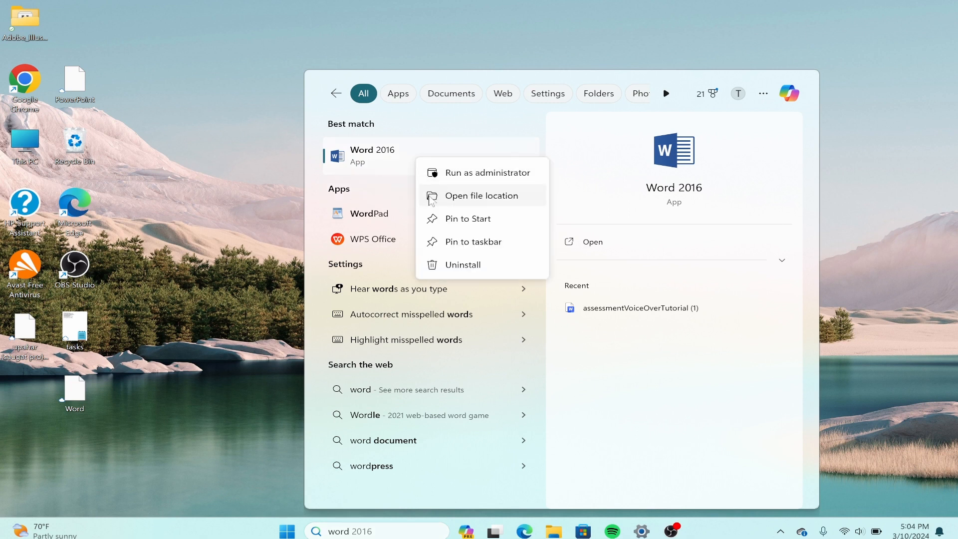